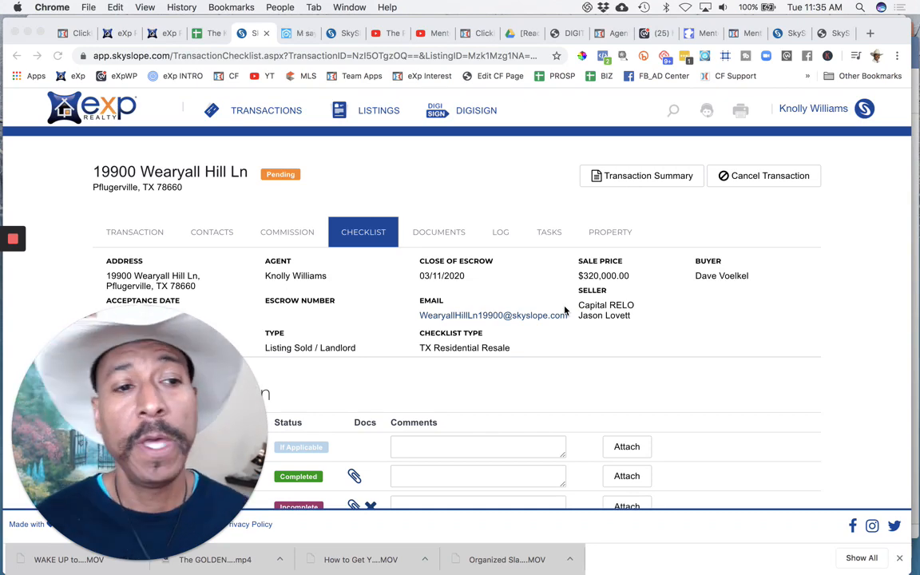
Step: Scroll the checklist down to the Closing Documents items and back up before returning home
scroll(down, 3)
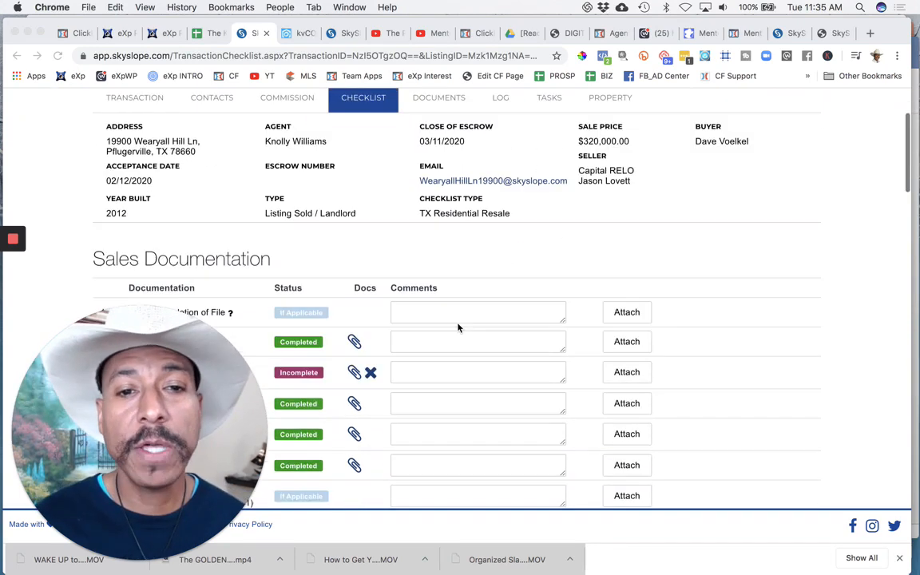
scroll(down, 3)
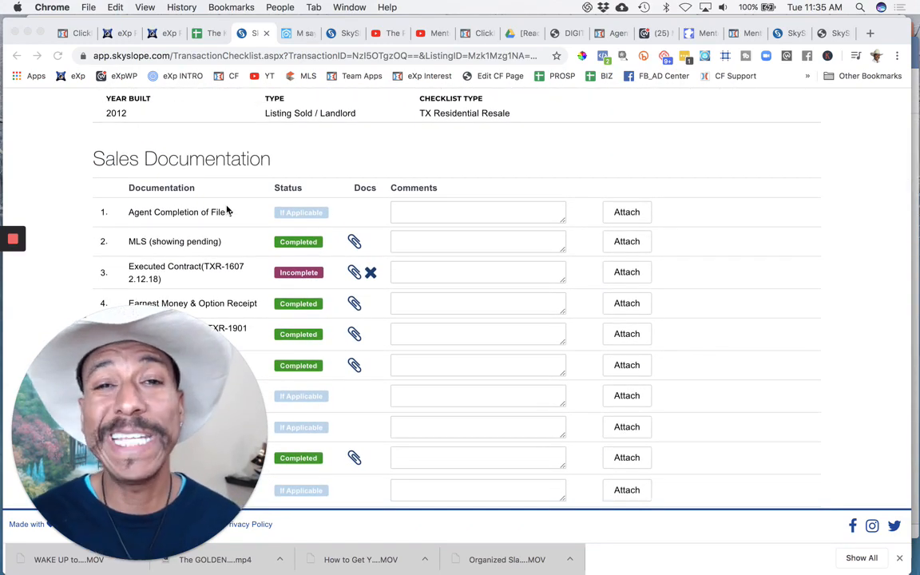
scroll(down, 3)
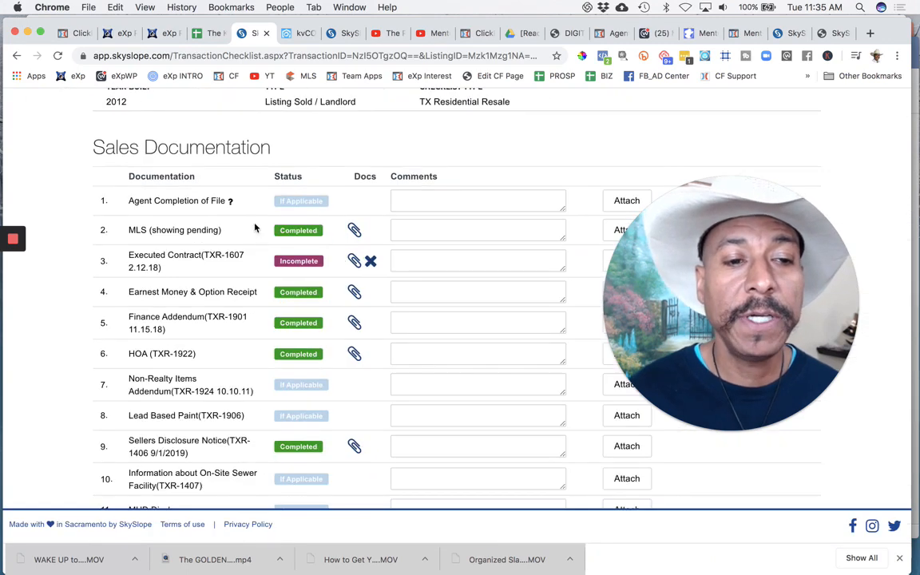
mouse_move(230, 204)
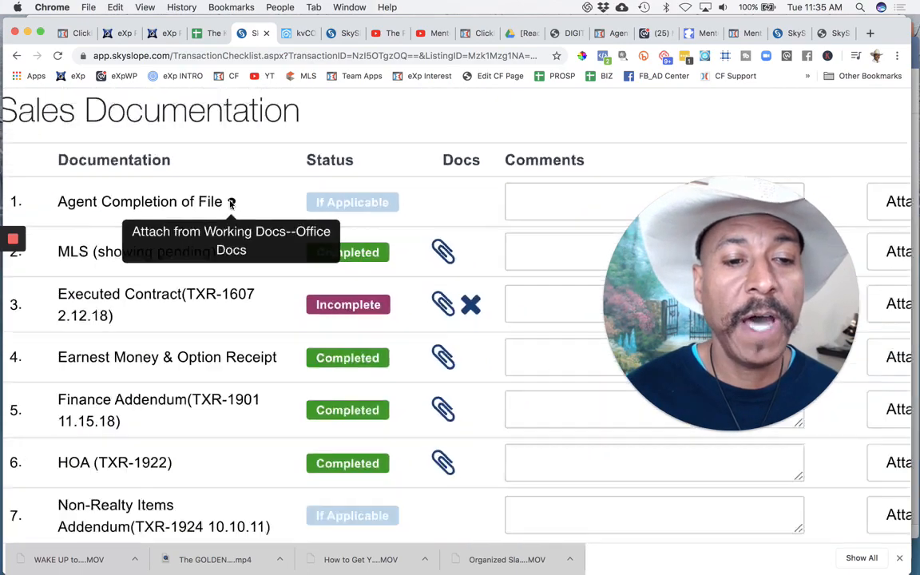
scroll(down, 3)
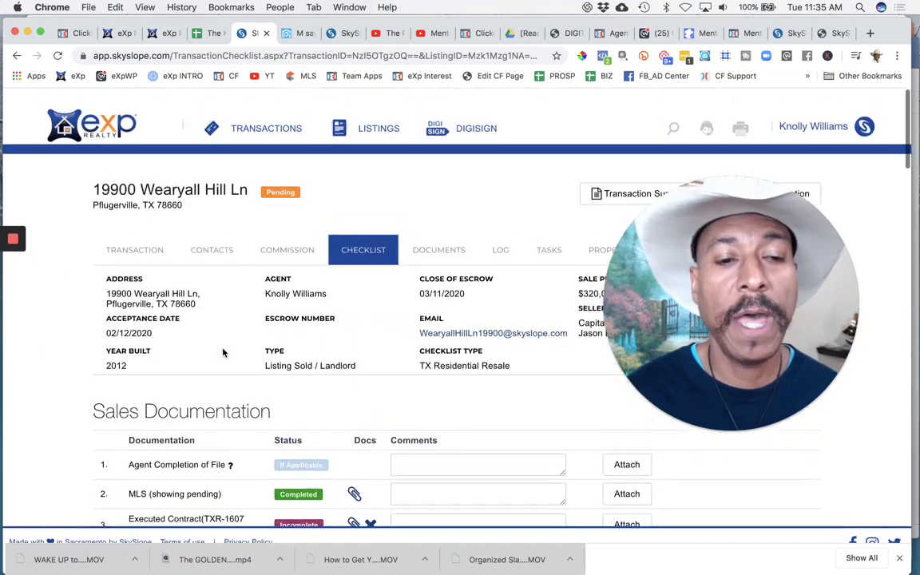
scroll(down, 3)
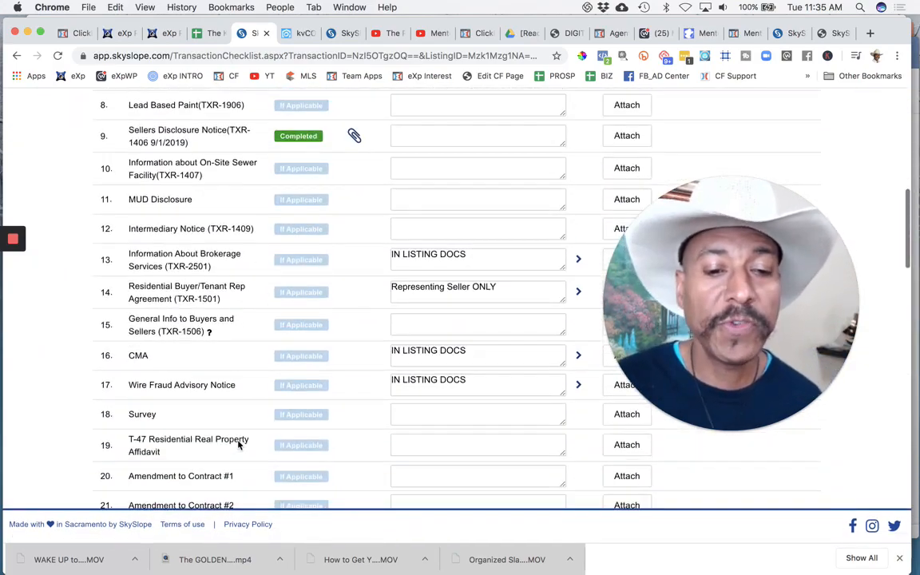
scroll(down, 3)
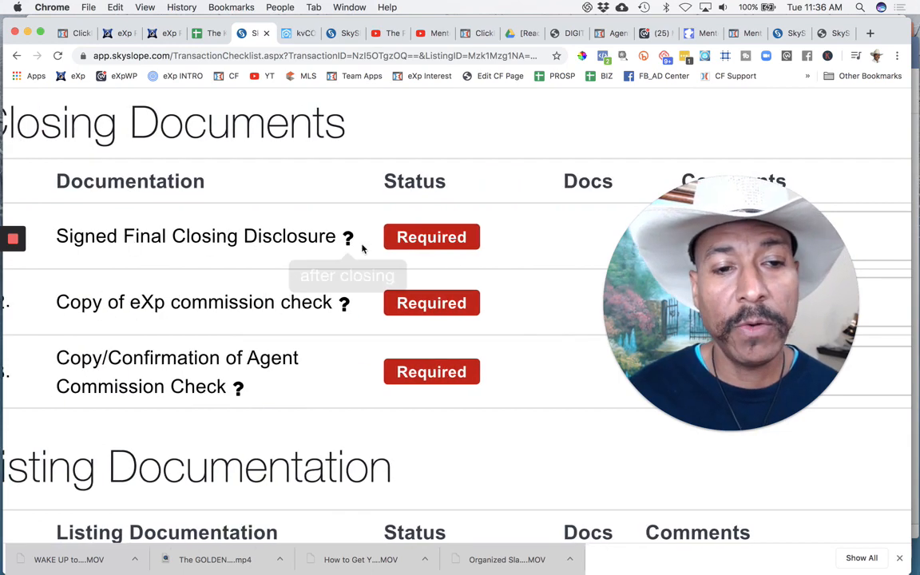
mouse_move(348, 237)
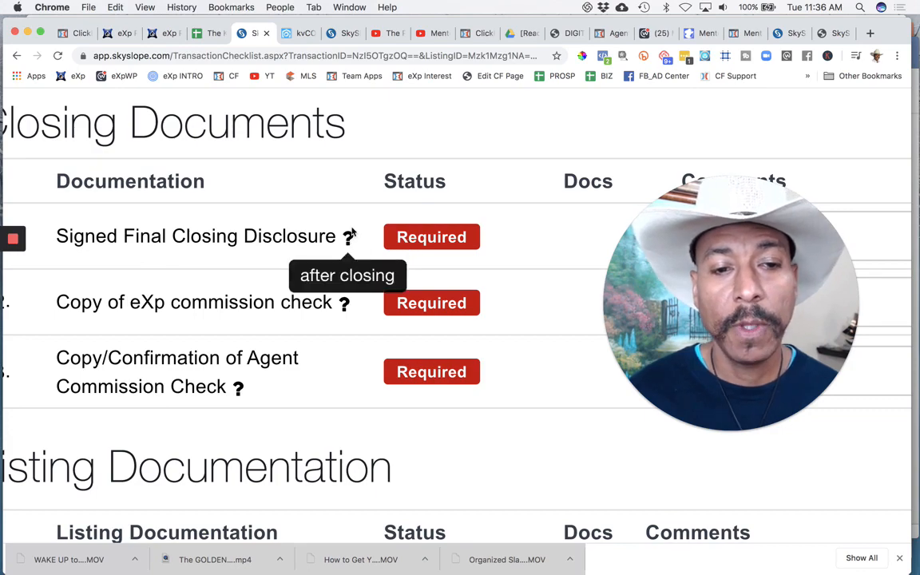
mouse_move(345, 304)
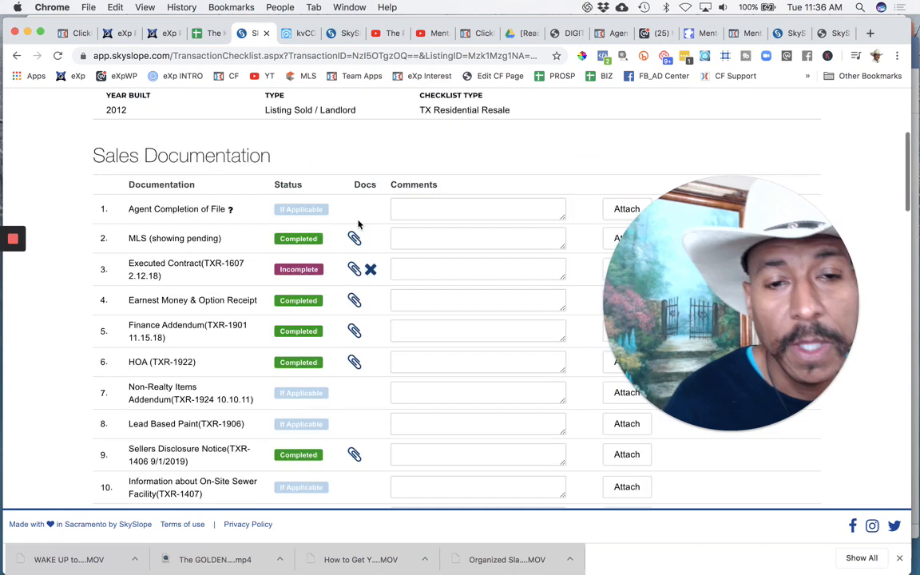
scroll(up, 3)
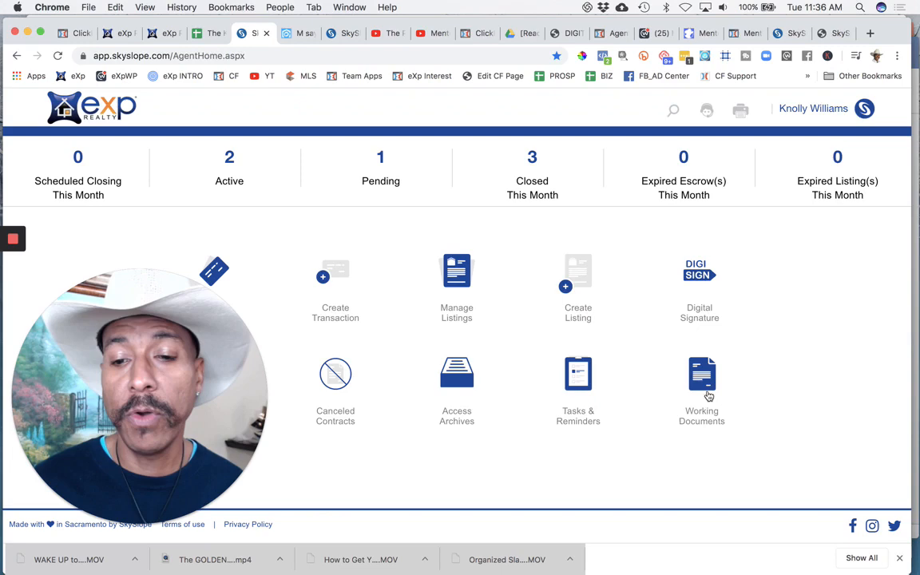
Step: From Working Documents, browse Office Docs to page 2 and download the Agent Completion of File form
click(701, 376)
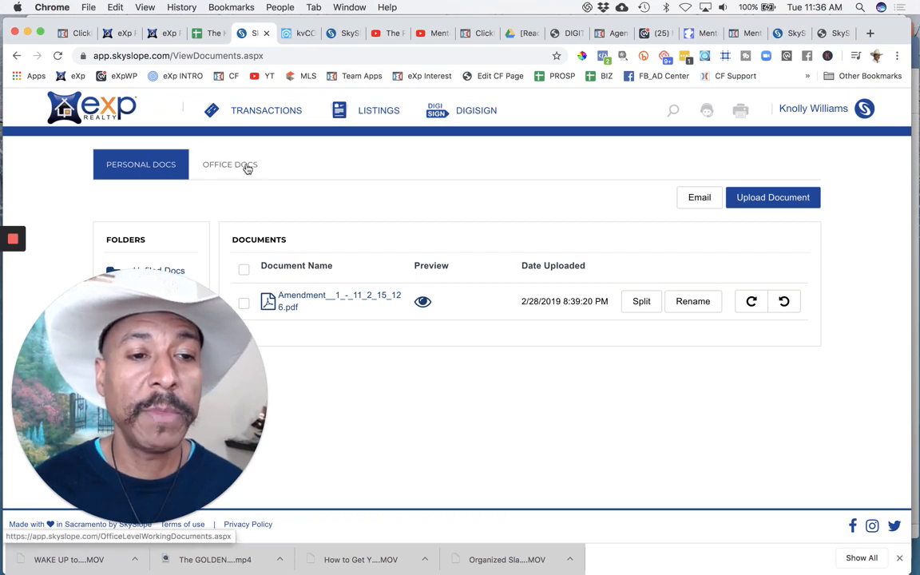
click(230, 165)
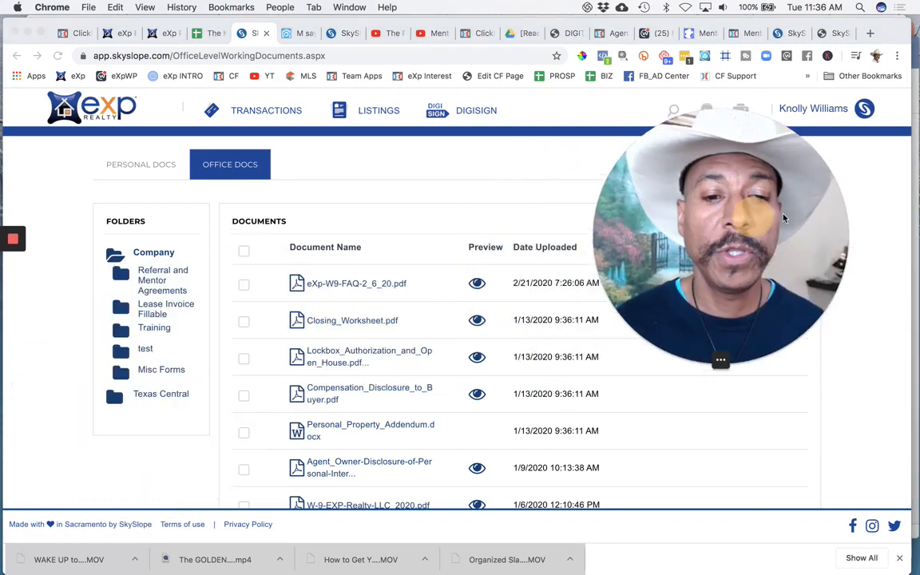
scroll(down, 3)
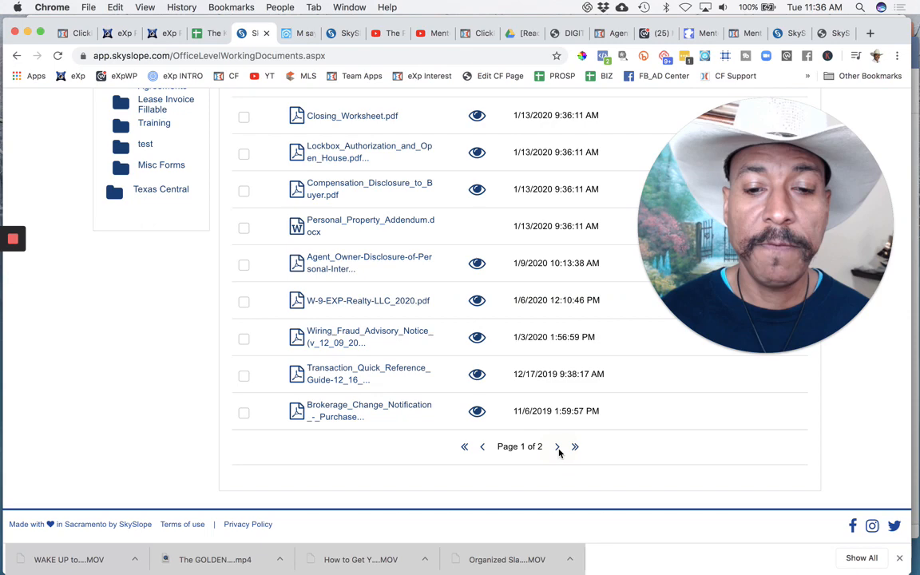
mouse_move(432, 422)
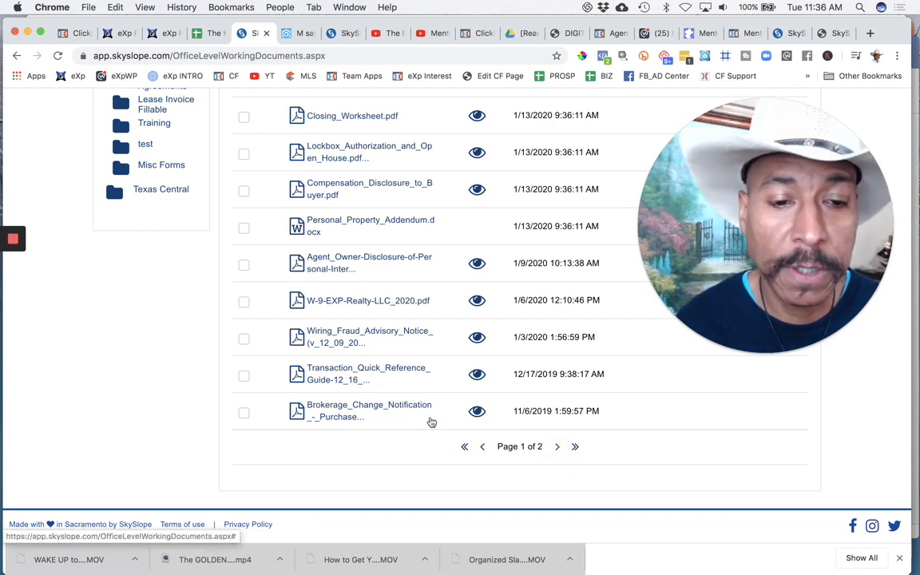
click(556, 447)
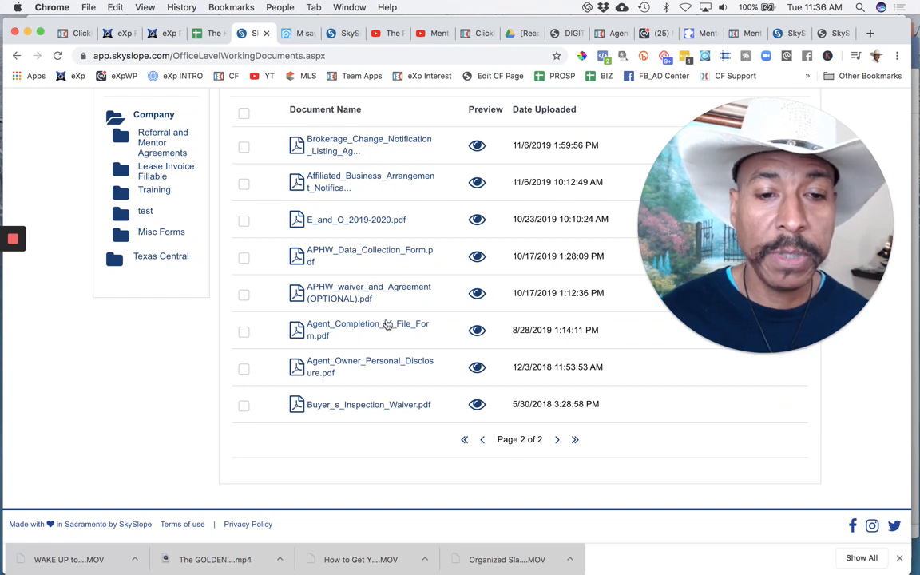
click(367, 324)
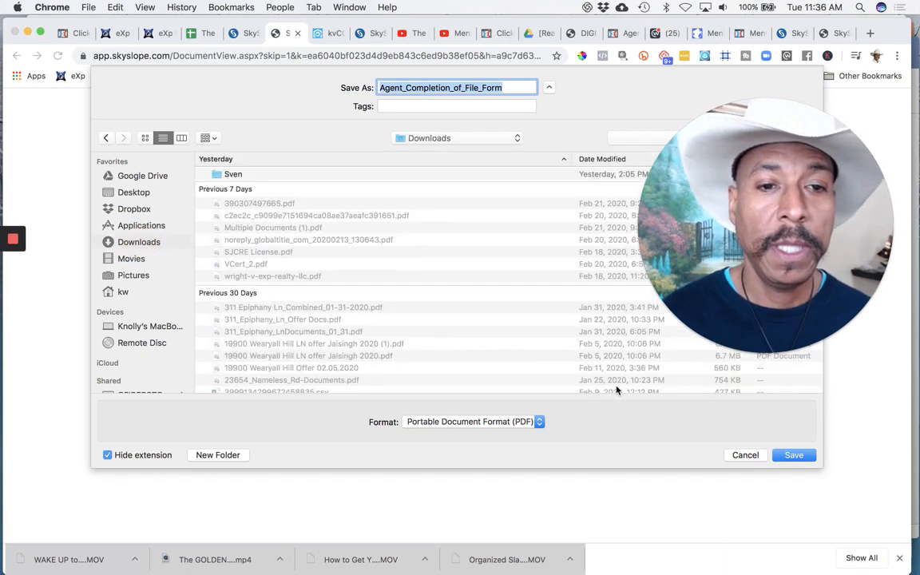
Step: Save Agent_Completion_of_File_Form as a PDF in the Downloads folder
click(793, 455)
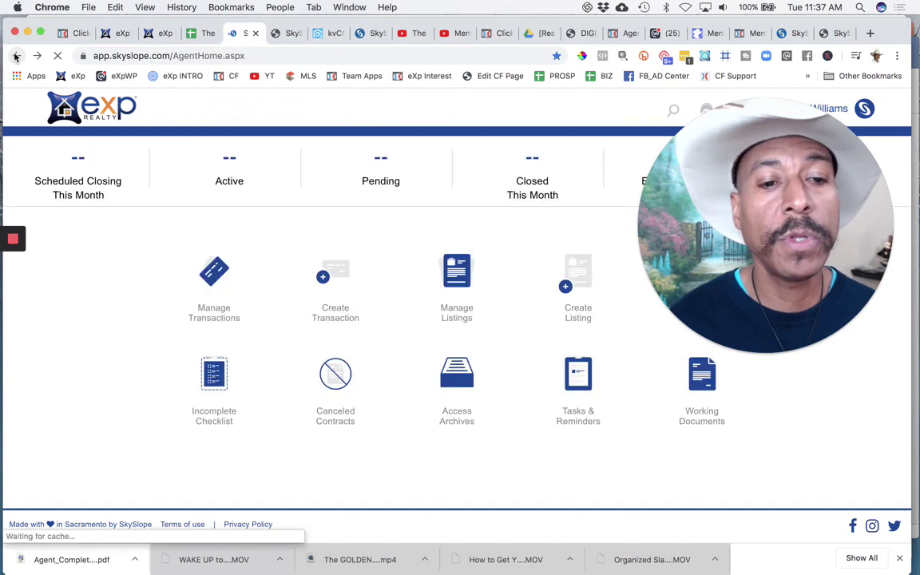
Step: On the 19900 Wearyall Hill Ln checklist, start attaching to the Agent Completion of File item
click(214, 272)
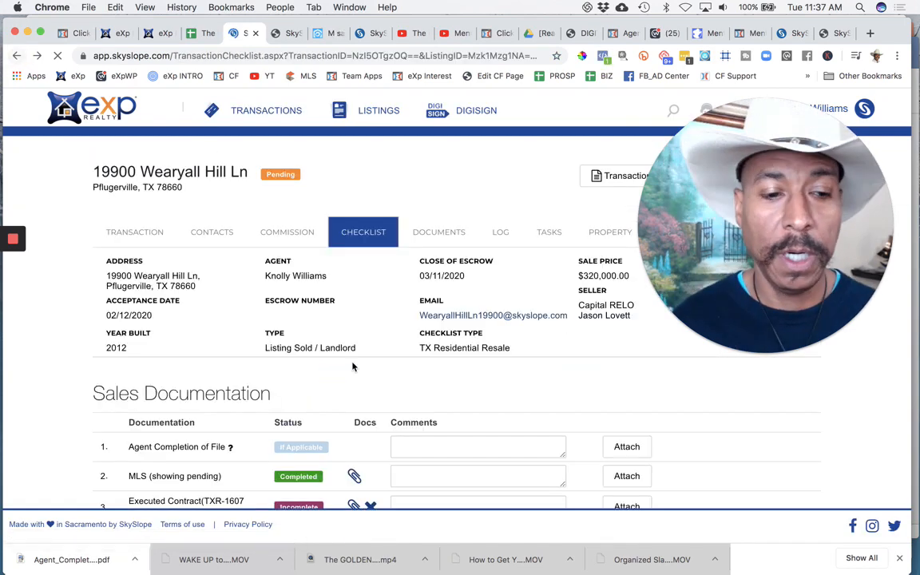
scroll(down, 3)
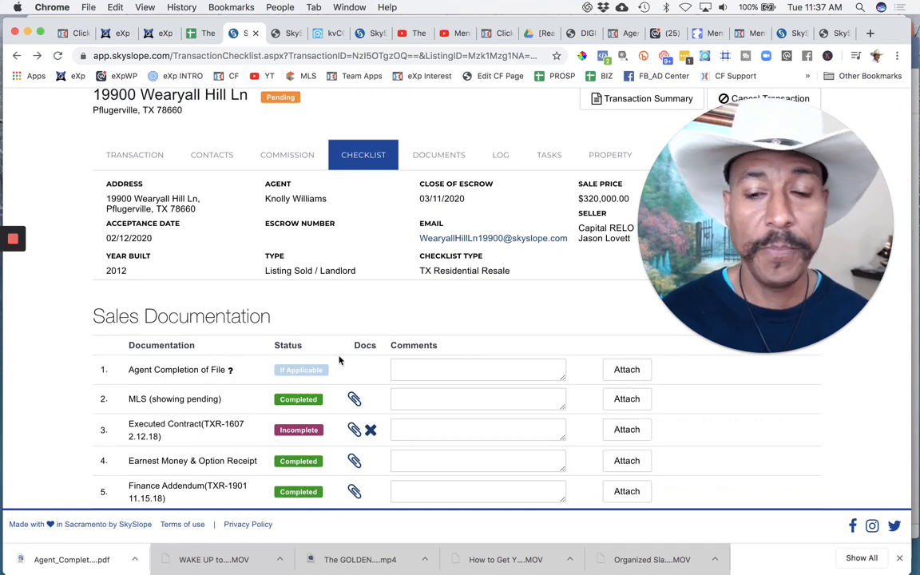
click(626, 371)
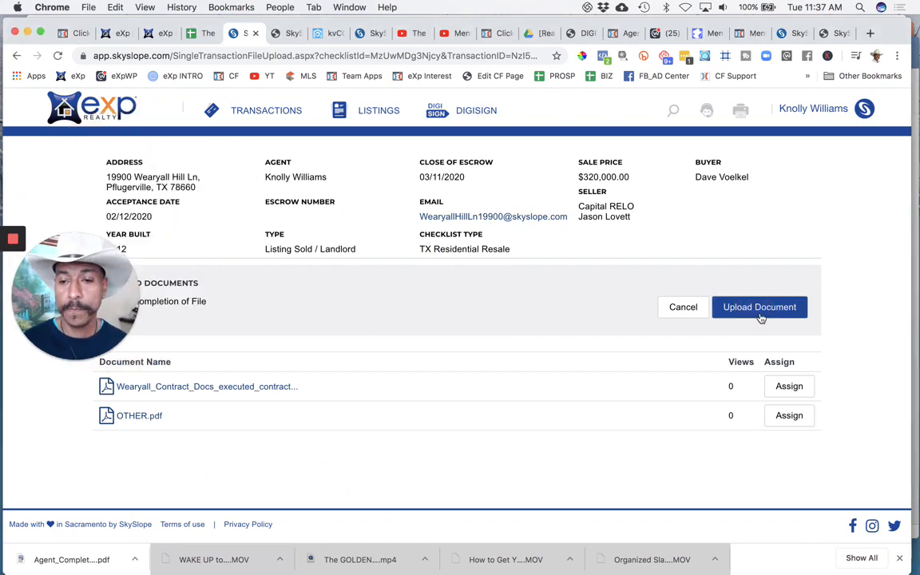
Step: Upload Agent_Completion_of_File_Form.pdf from Downloads to the checklist item, now In Review
click(760, 307)
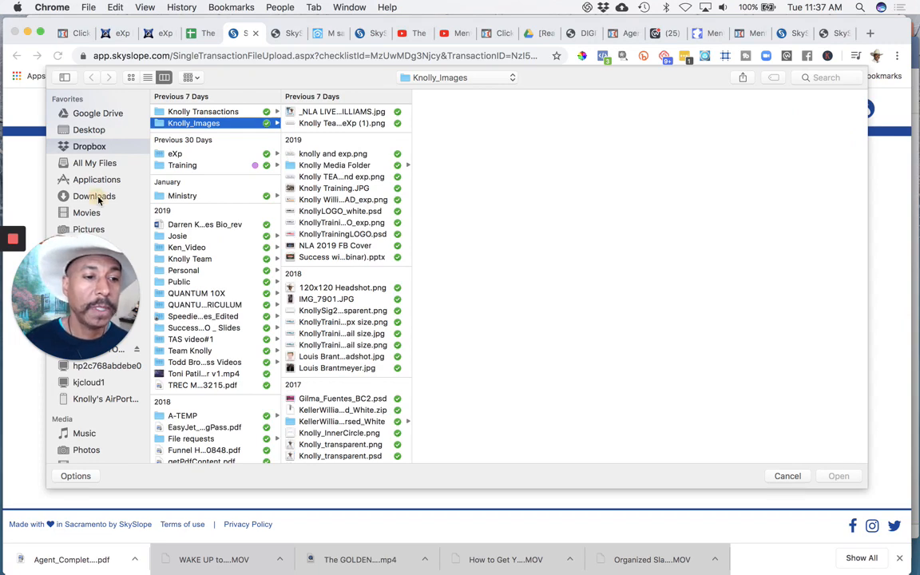
click(92, 195)
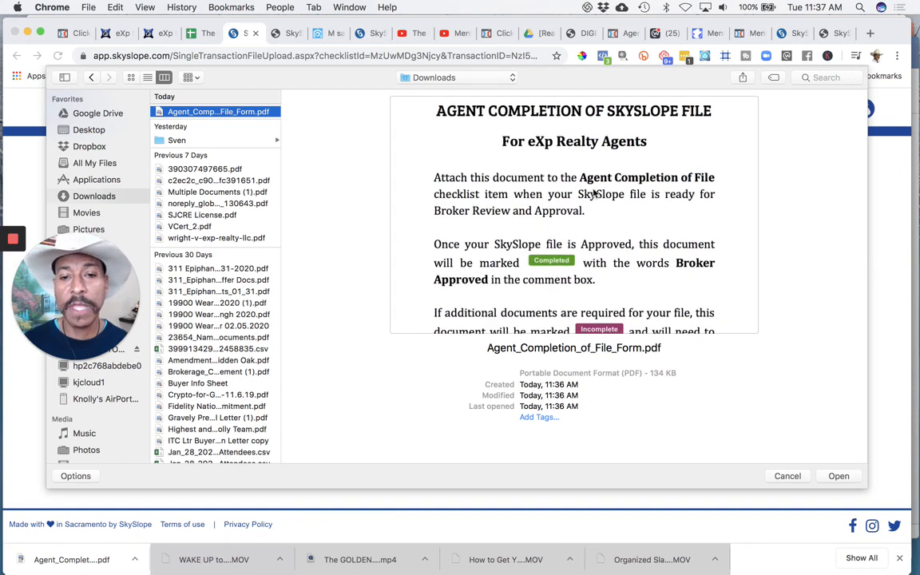
scroll(down, 3)
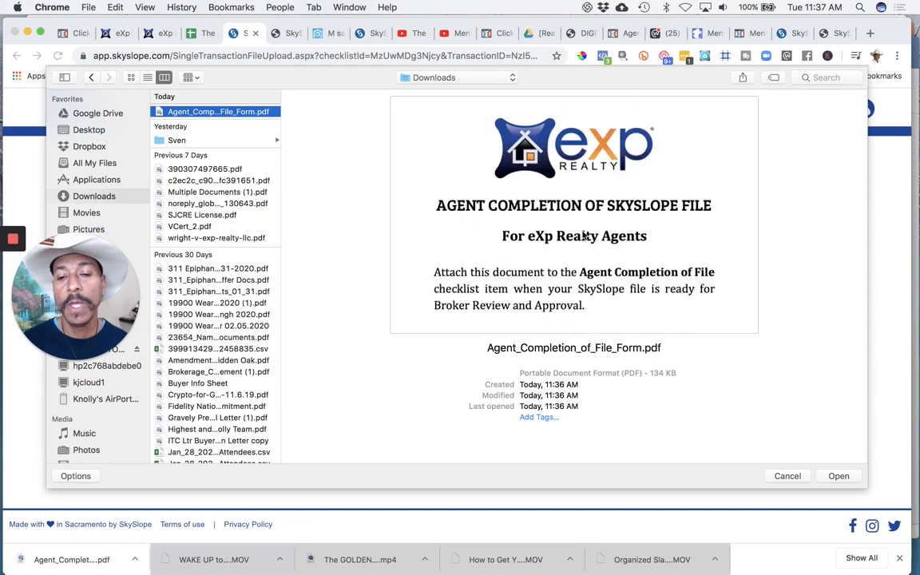
click(785, 476)
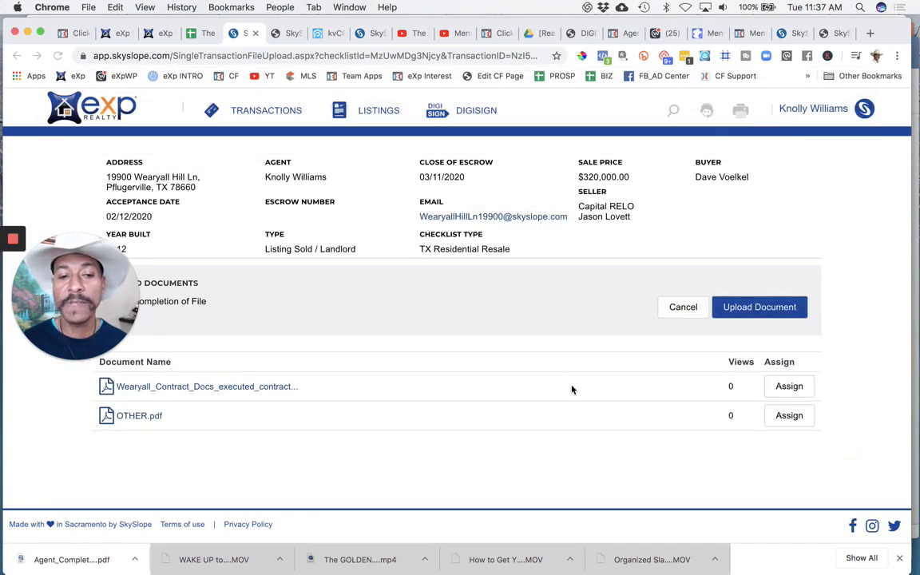
click(760, 306)
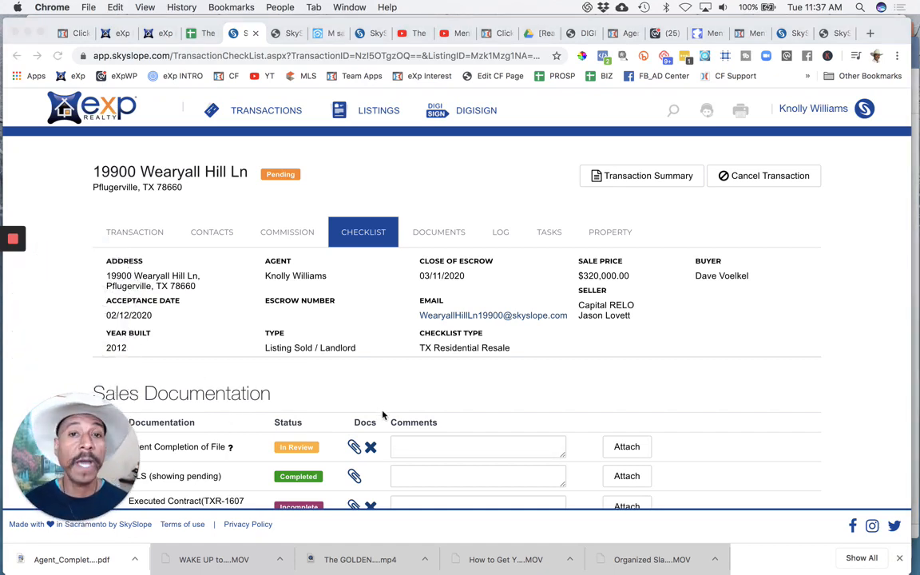
scroll(down, 3)
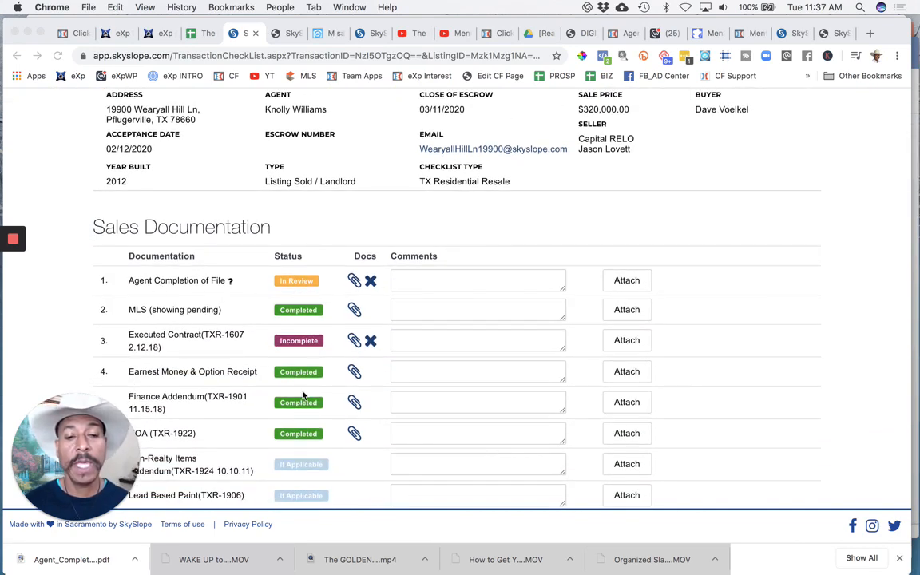
scroll(down, 3)
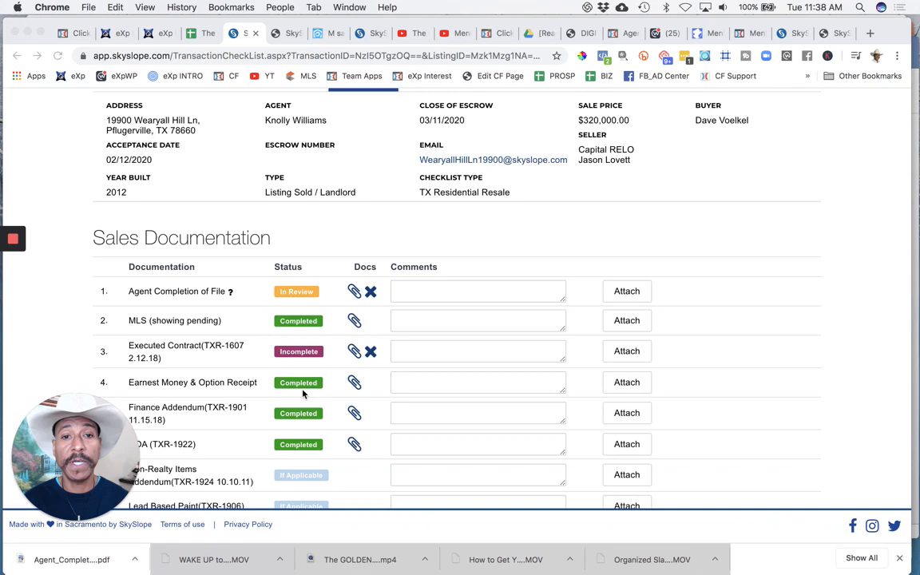
scroll(down, 3)
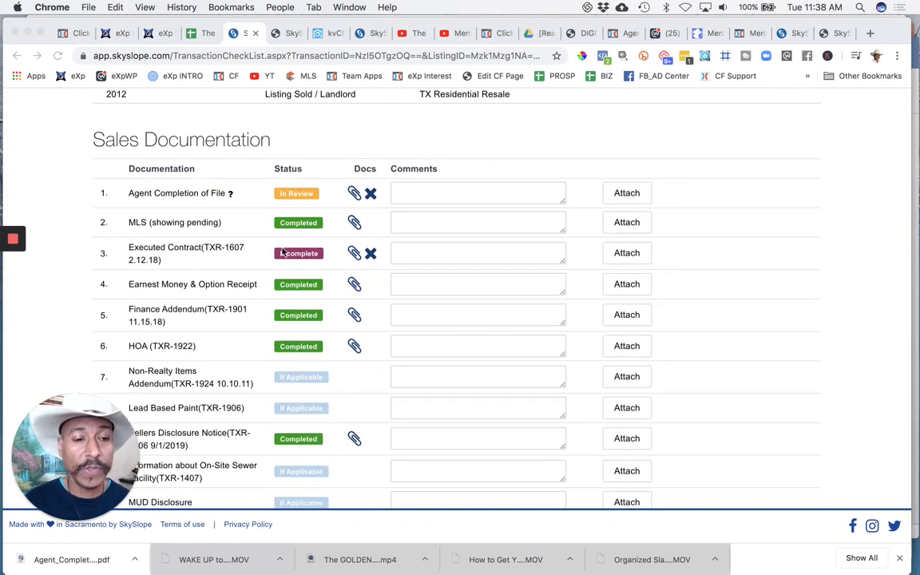
click(297, 252)
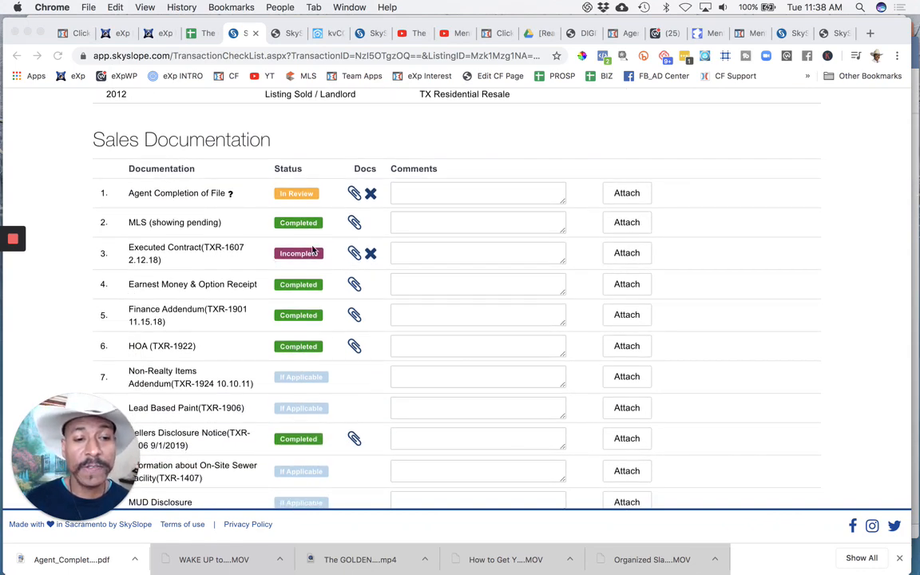
scroll(down, 3)
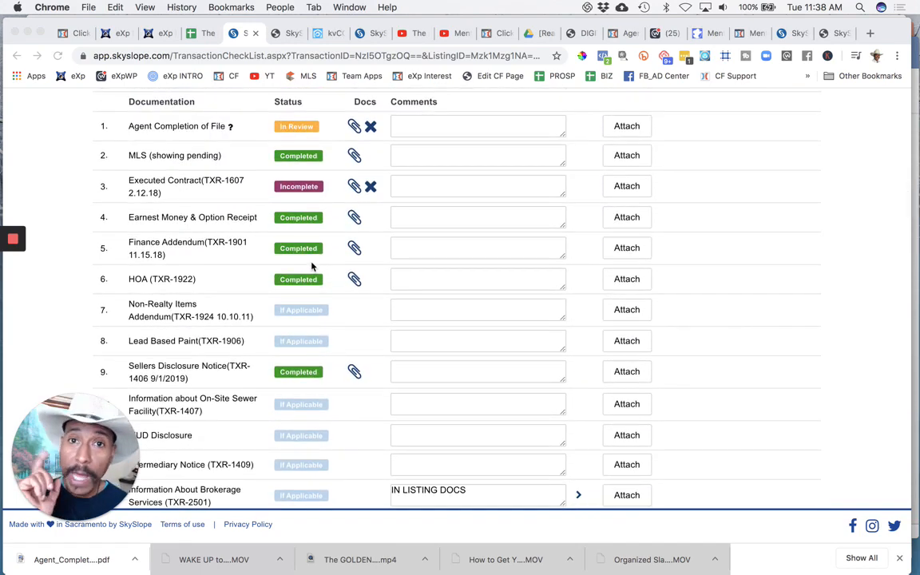
scroll(up, 3)
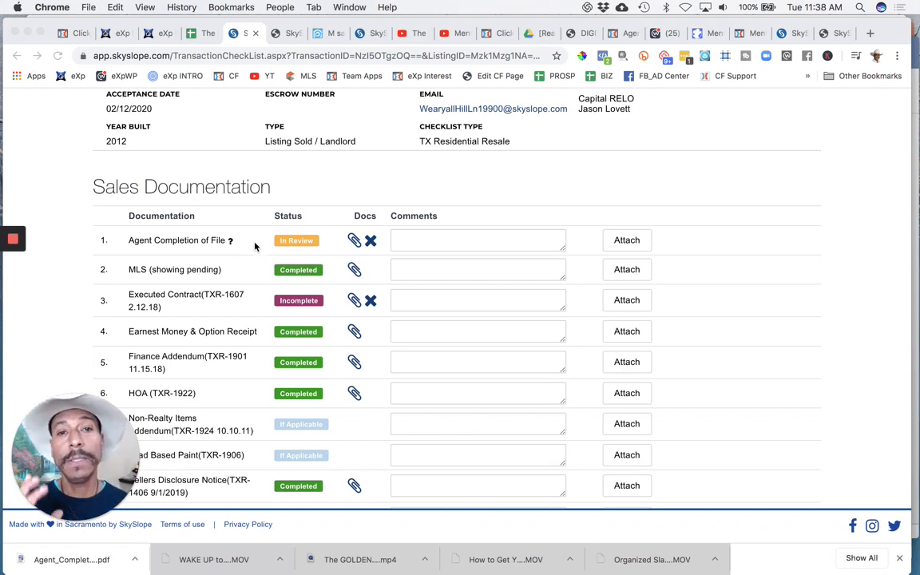
mouse_move(241, 240)
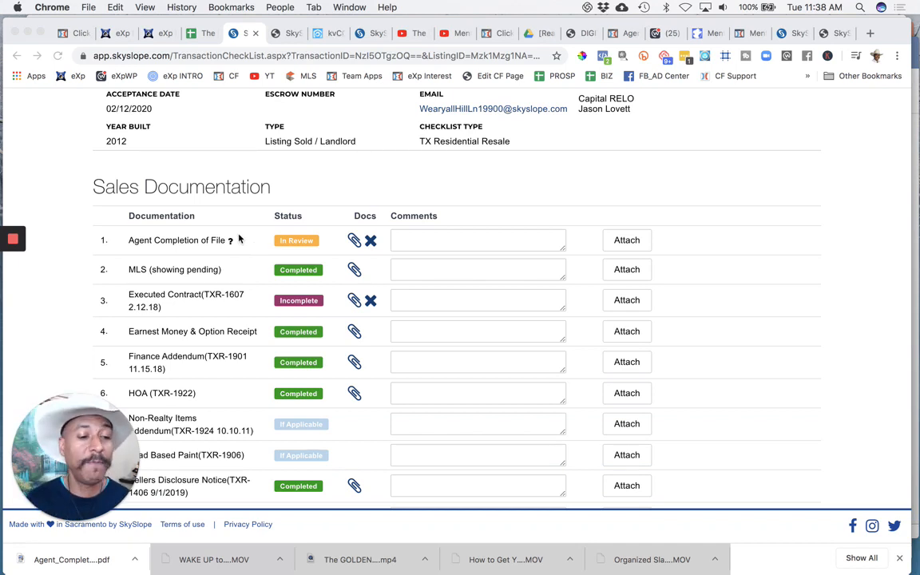